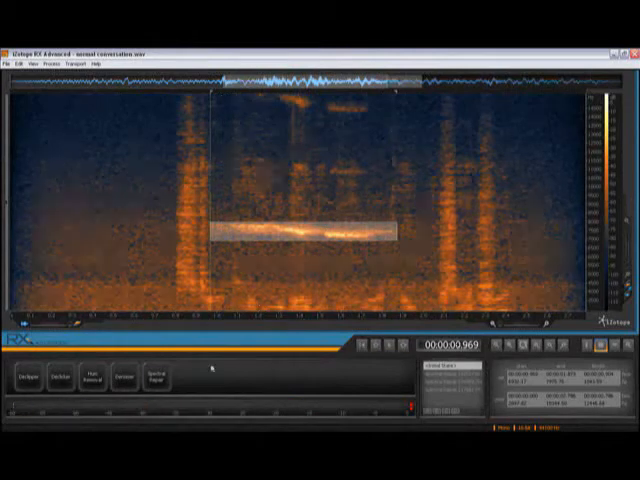
- Bring up Spectral Repair for the selected noise burst in Attenuate mode
left_click(158, 378)
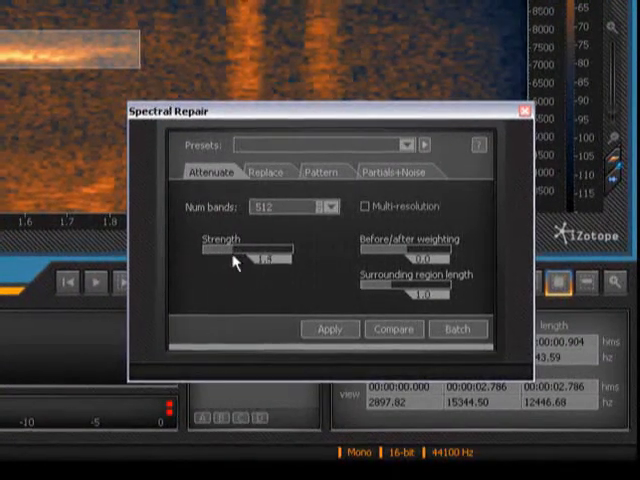
- Apply the Attenuate repair so the tone band disappears and clean speech remains
left_click(330, 328)
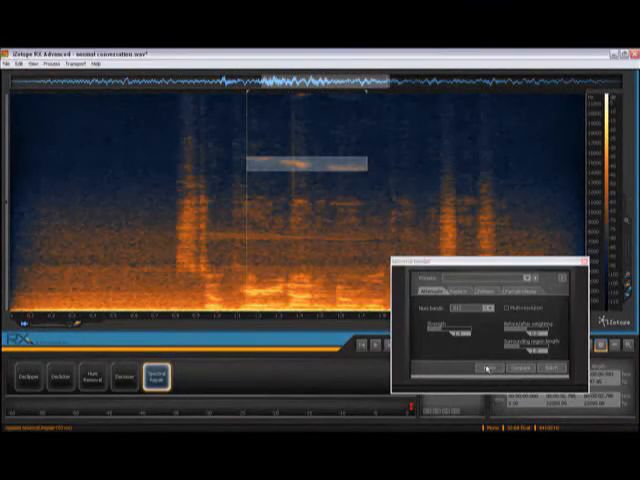
left_click(484, 372)
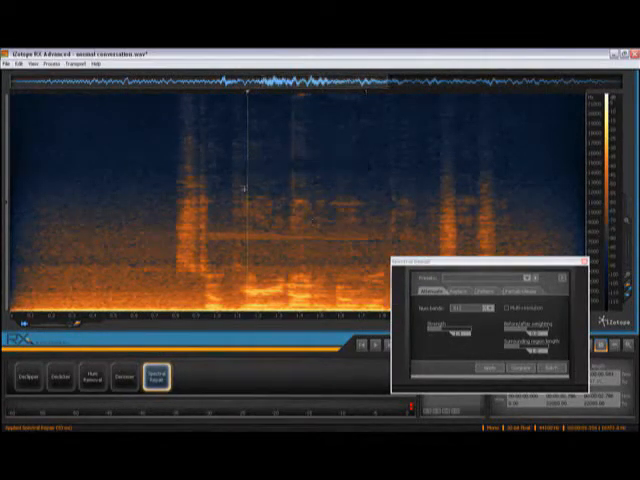